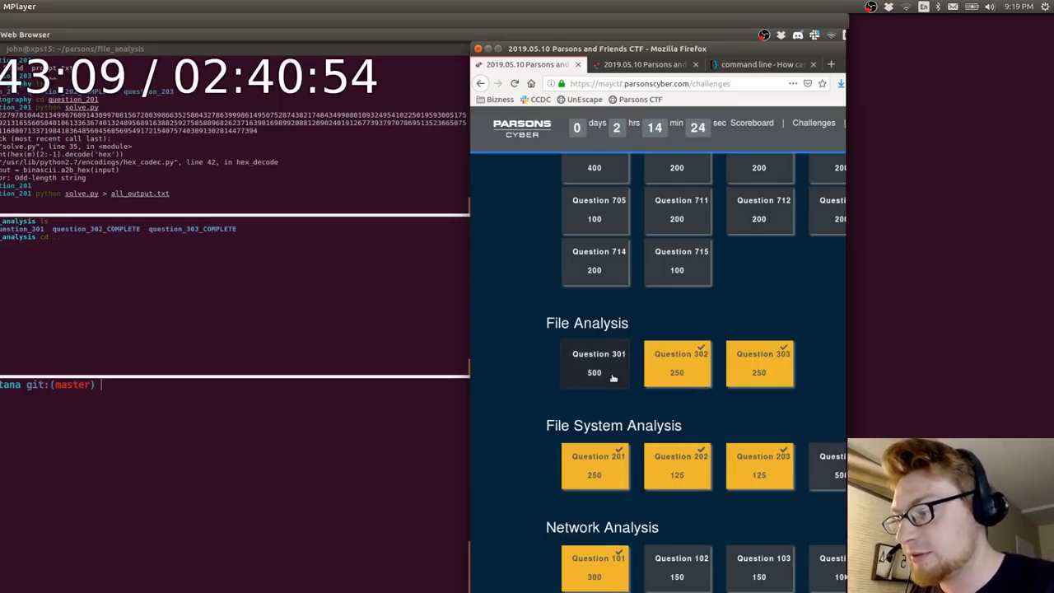
Open the Question 301 tile under File Analysis on the Parsons CTF board
left_click(594, 364)
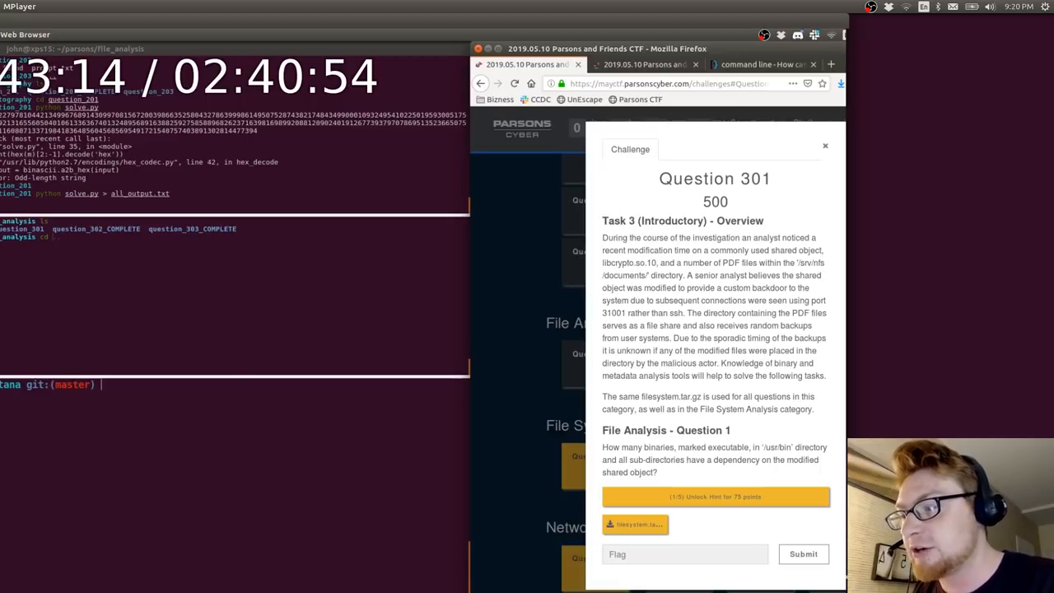
mouse_move(690, 276)
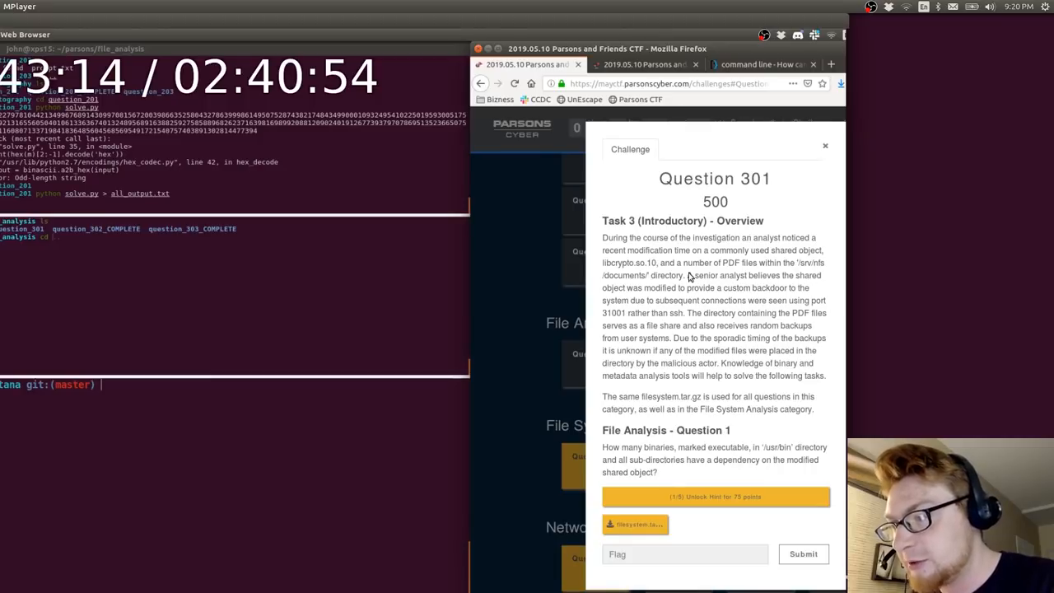
mouse_move(811, 255)
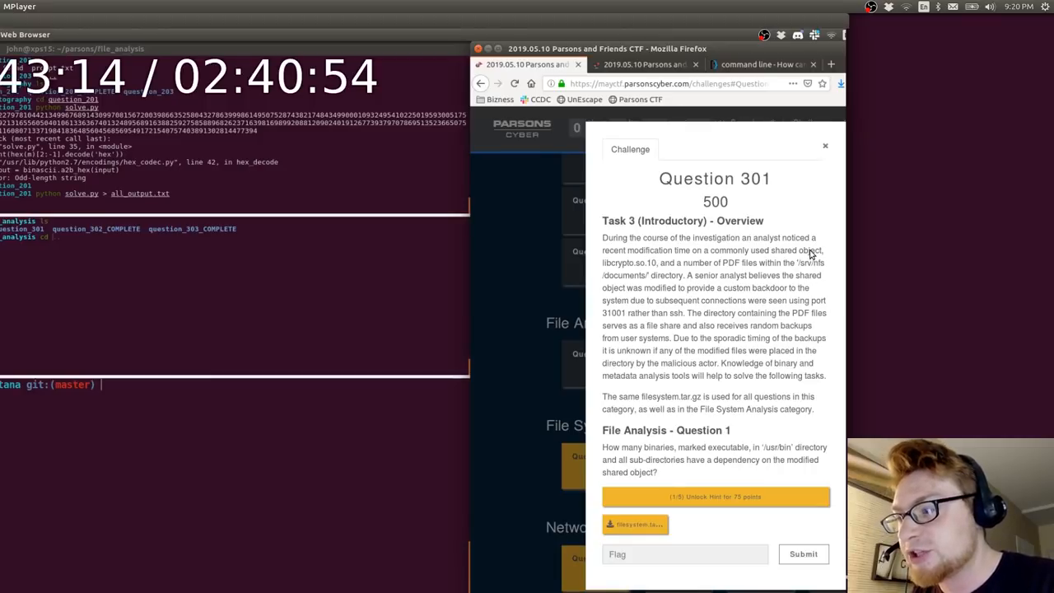
mouse_move(643, 273)
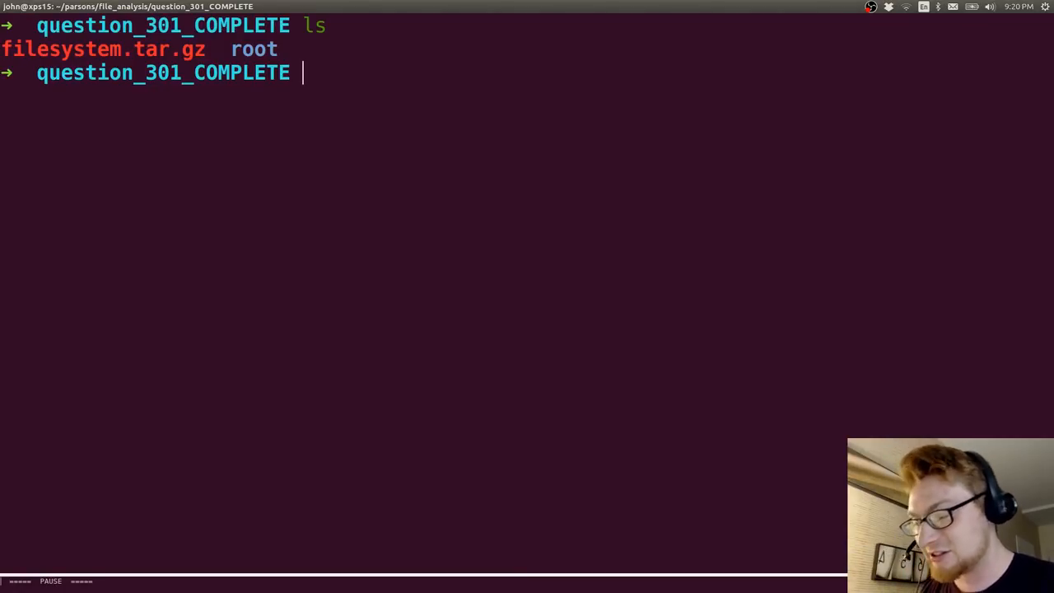
Extract filesystem.tar.gz with tar xvfz and enter cd usr/bin
type("tar xvfz filesystem.tar.gz")
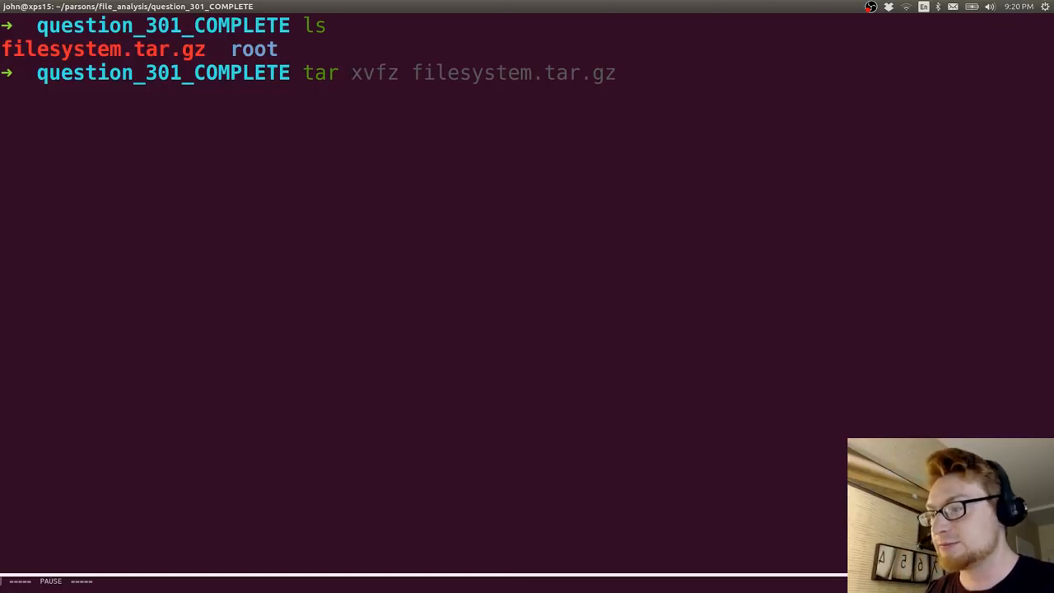
key("Return")
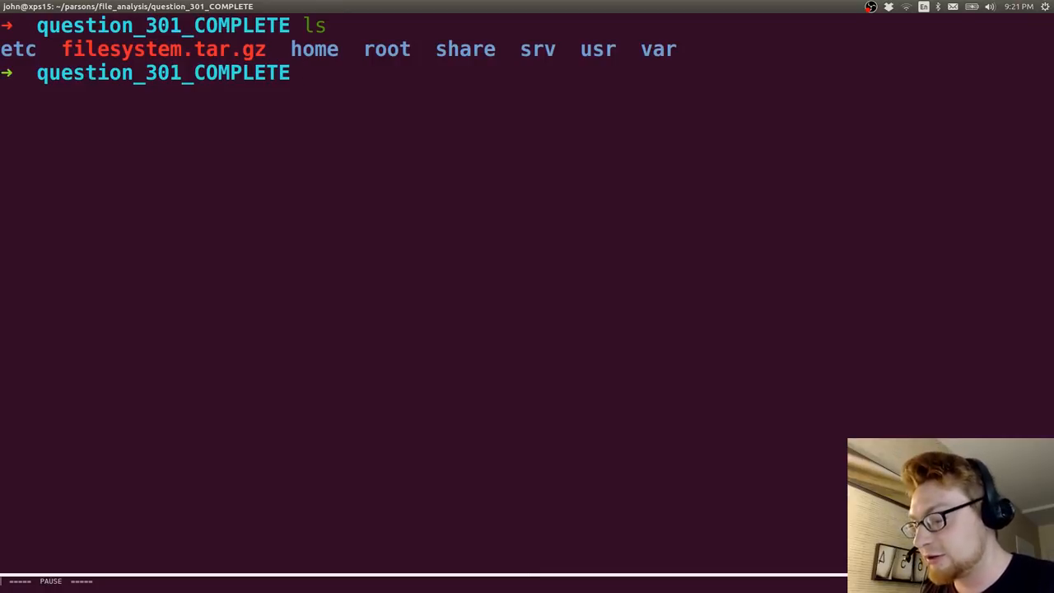
type("cd usr/bin")
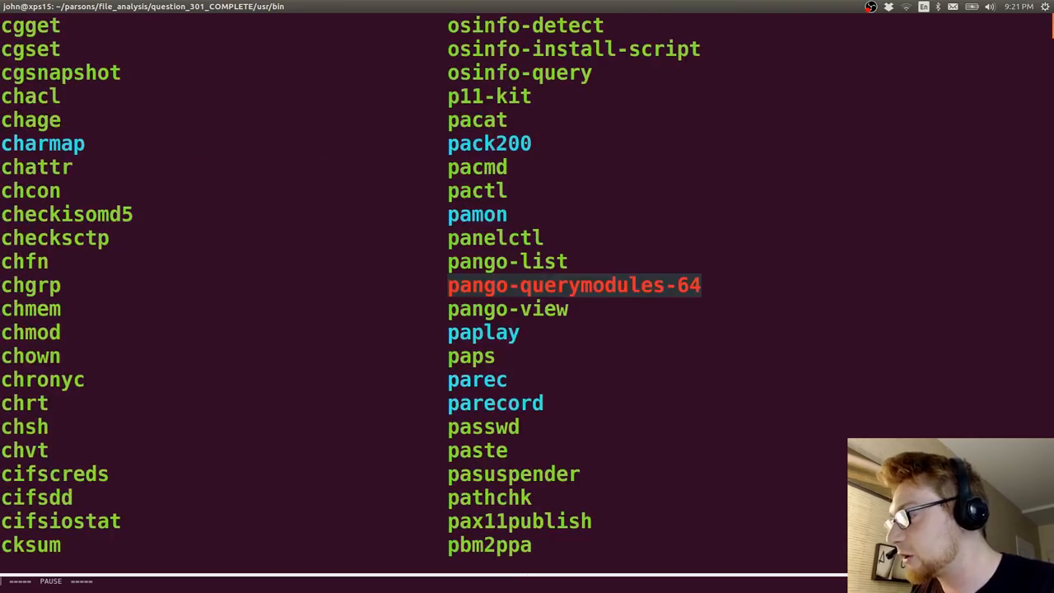
Scroll through the usr/bin binary listing down to zsoelim
scroll("down", 3)
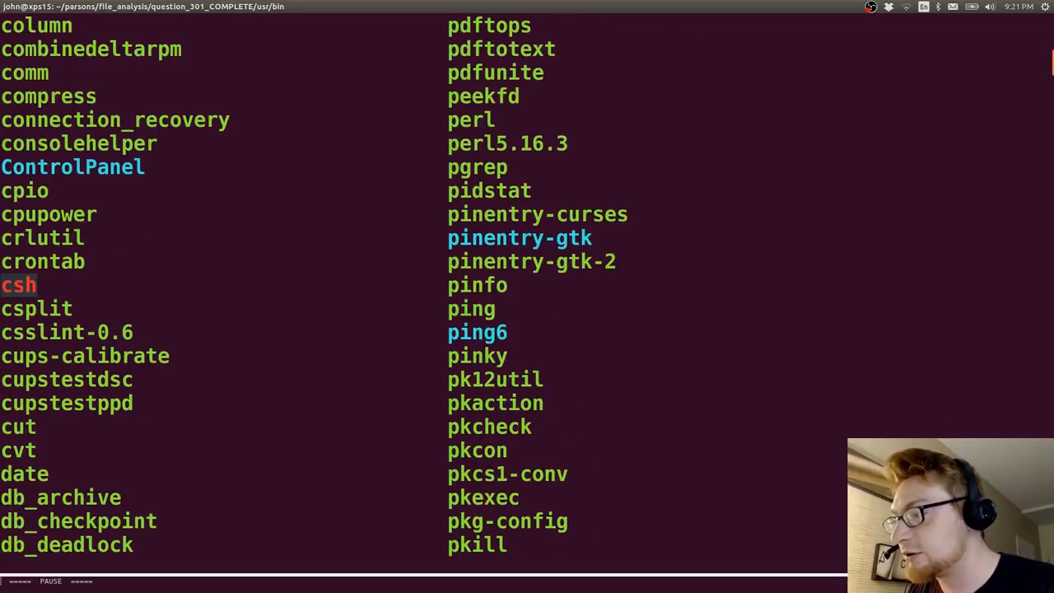
scroll("down", 3)
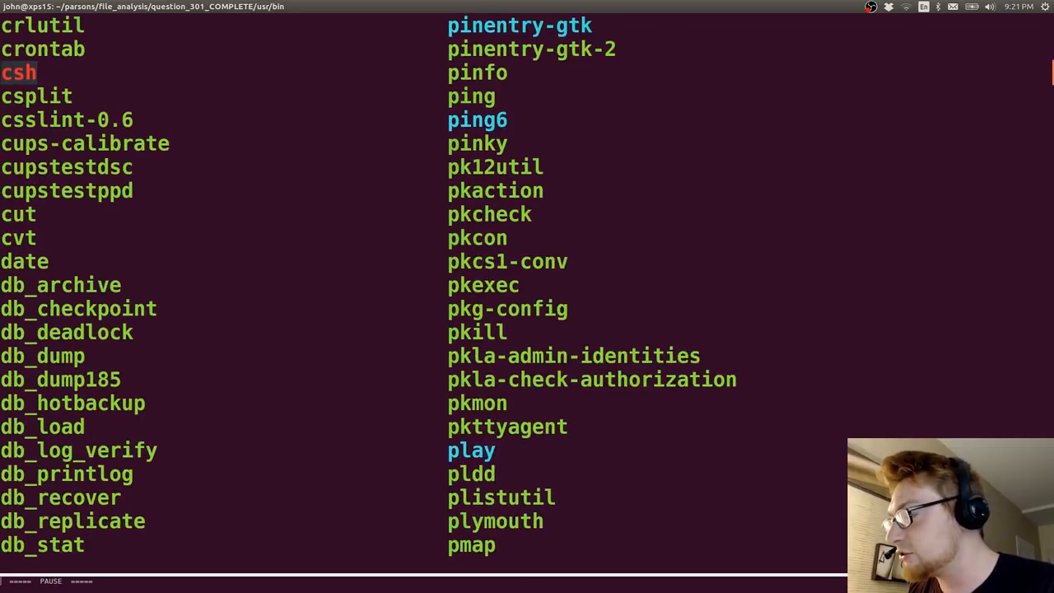
scroll("down", 3)
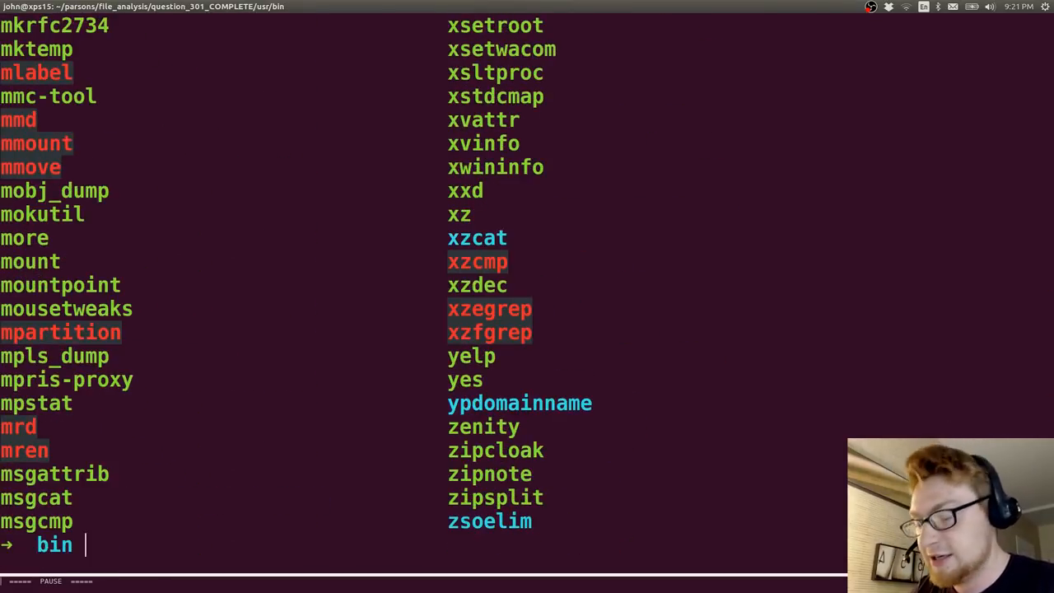
Read the ldd manual page, scrolling down to the objdump alternative
type("man ldd")
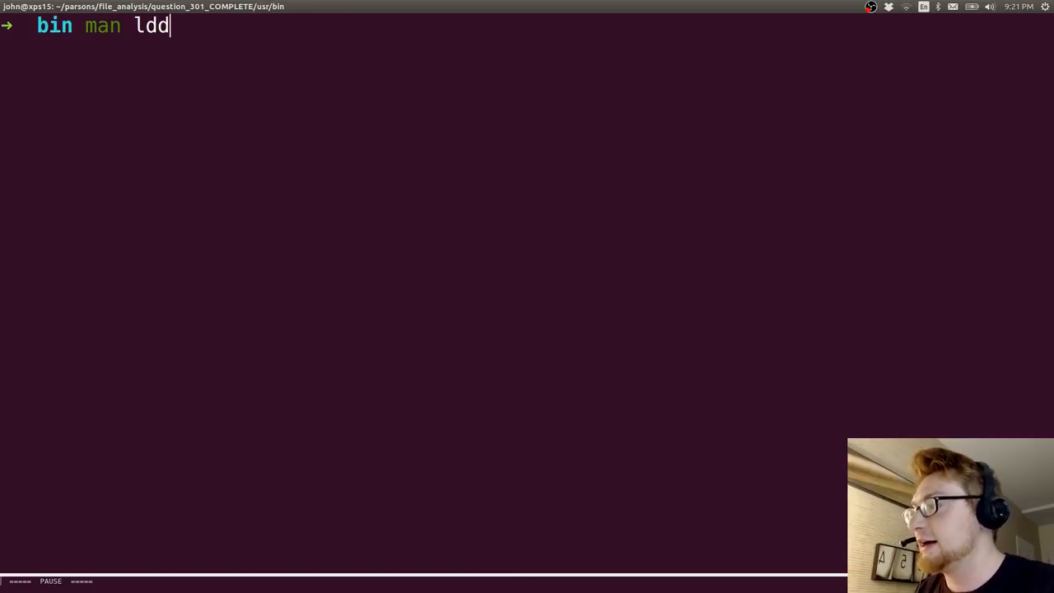
key("Return")
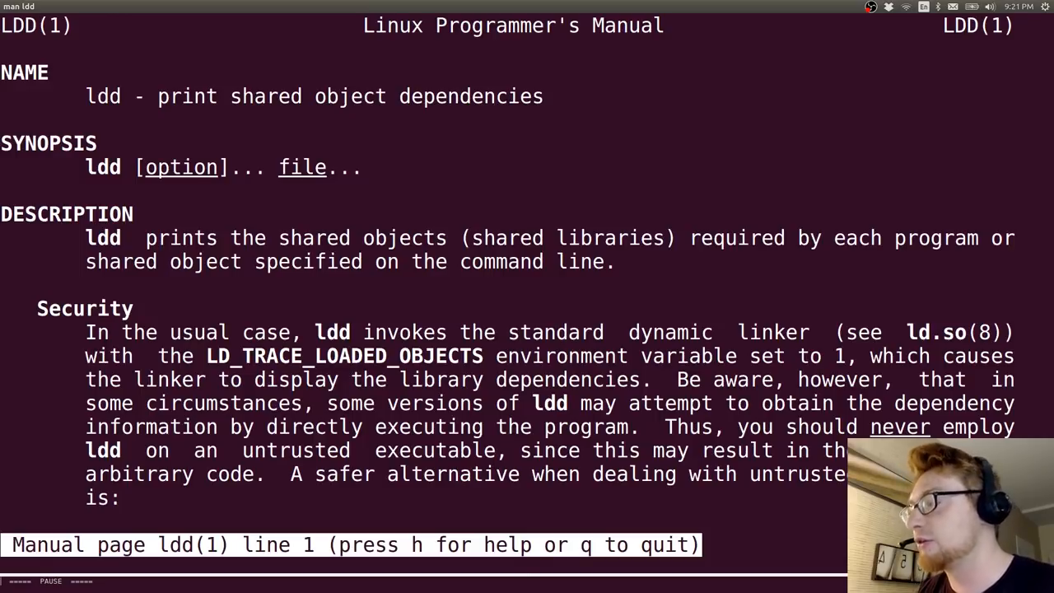
scroll("down", 3)
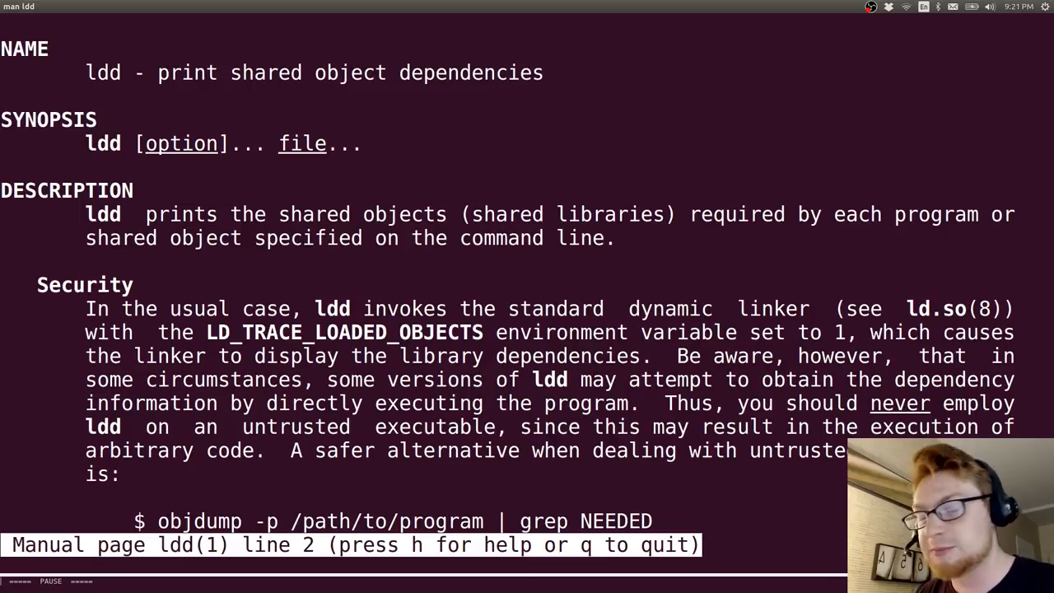
scroll("down", 3)
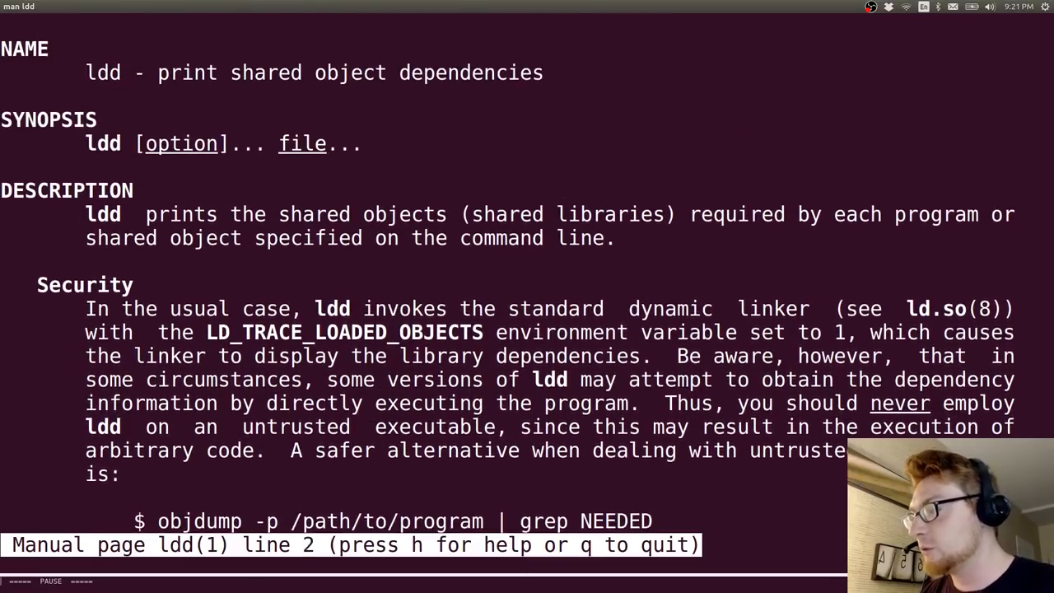
scroll("up", 3)
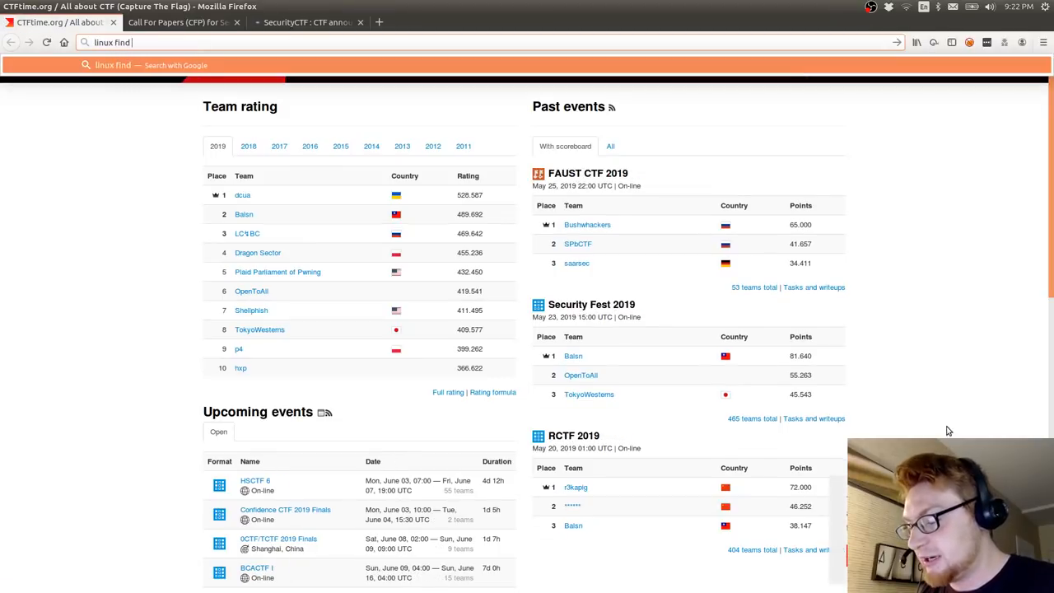
Search 'executable fil' and read the Super User answer recommending find -executable -type f
type("executable fil")
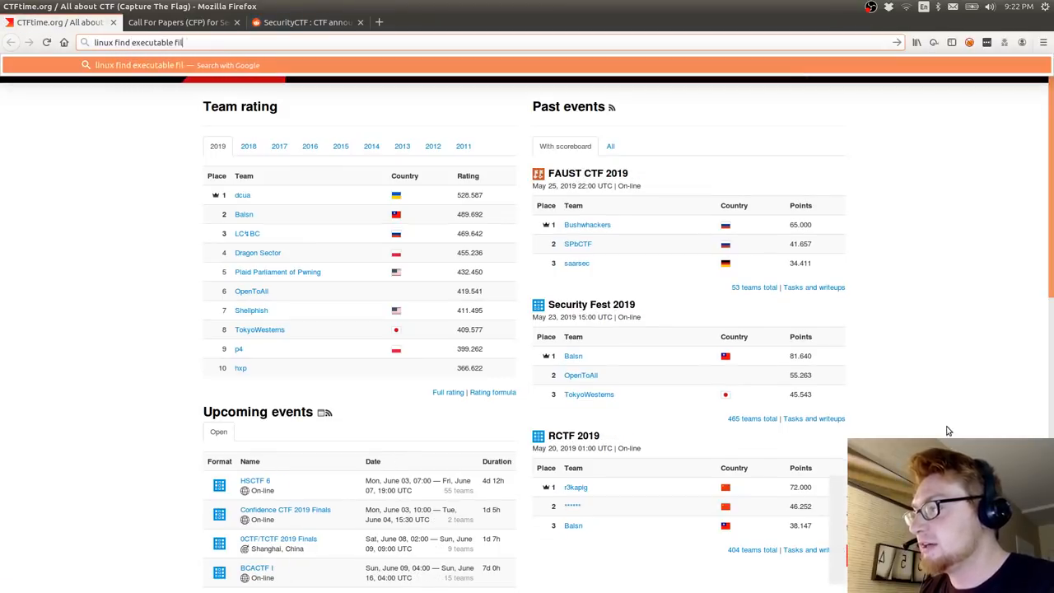
key("Return")
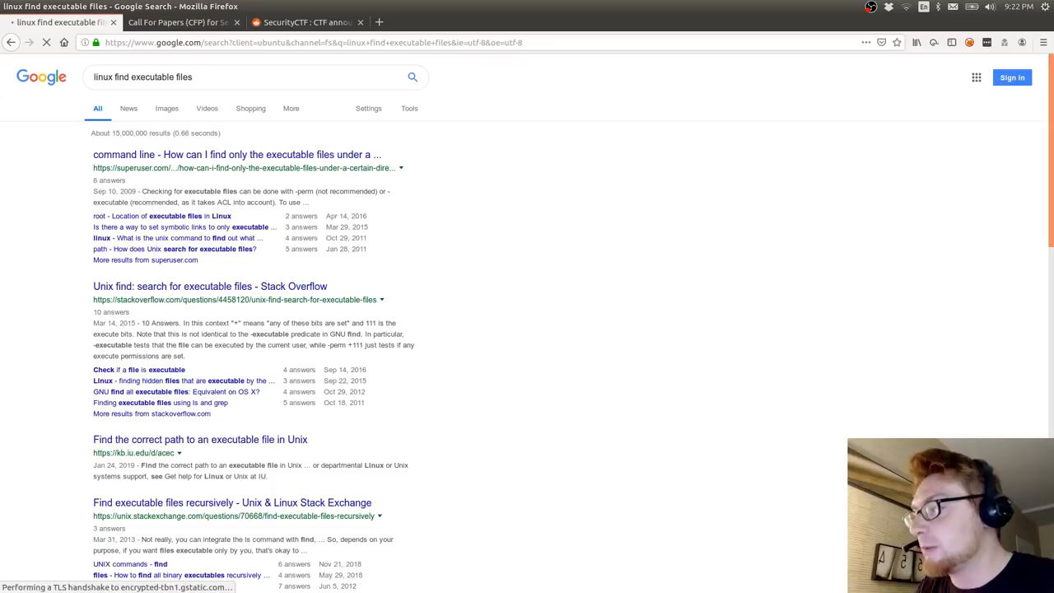
mouse_move(332, 154)
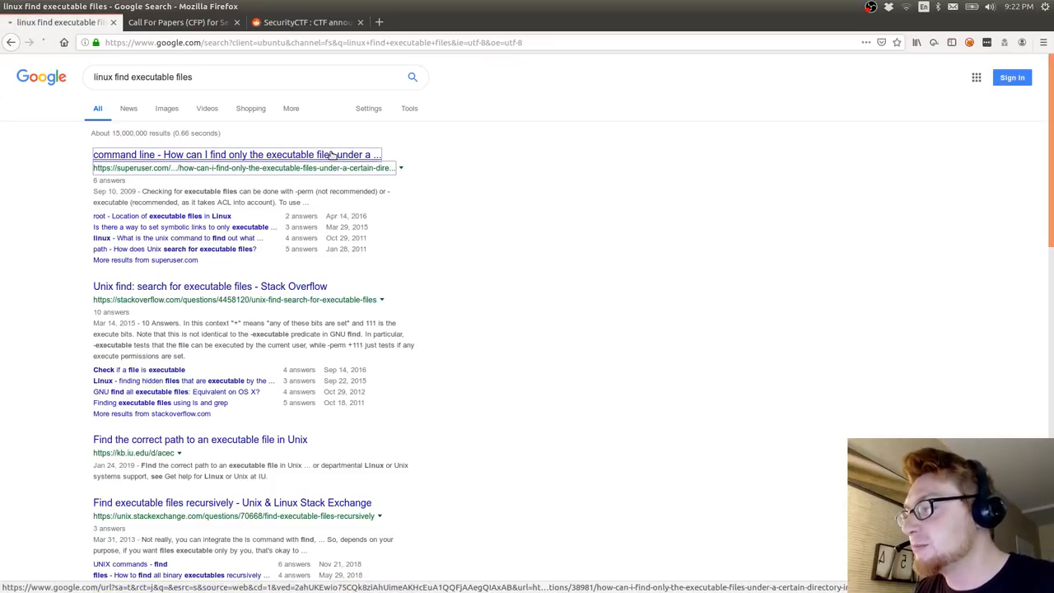
left_click(234, 154)
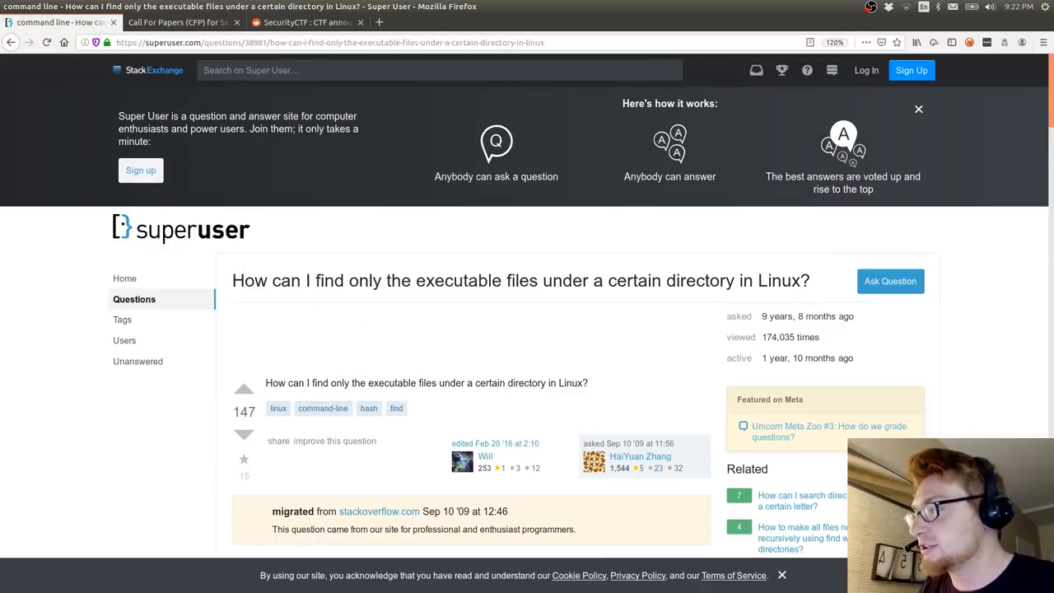
scroll("down", 3)
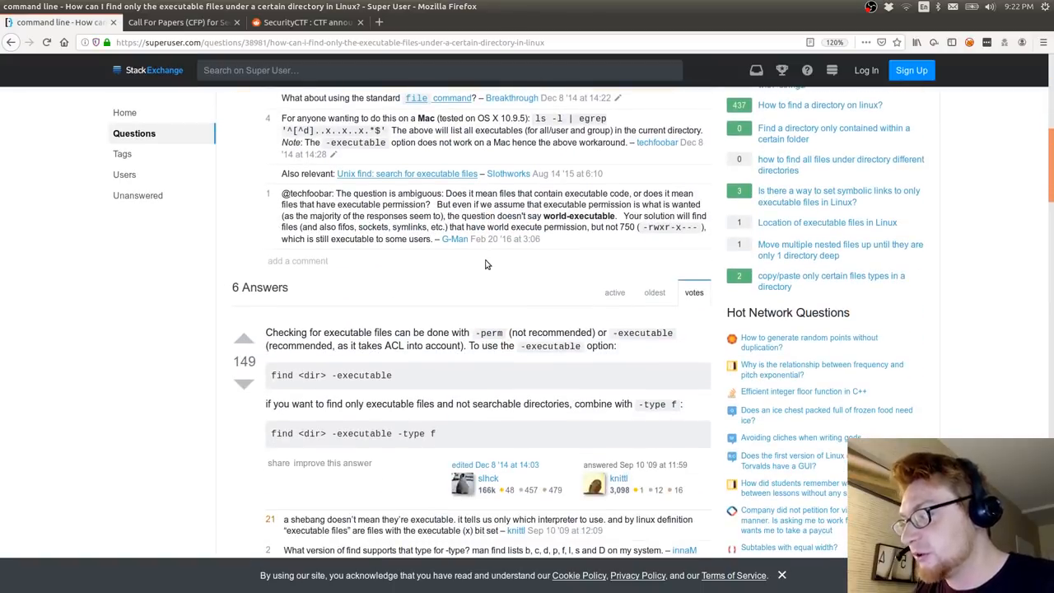
scroll("down", 3)
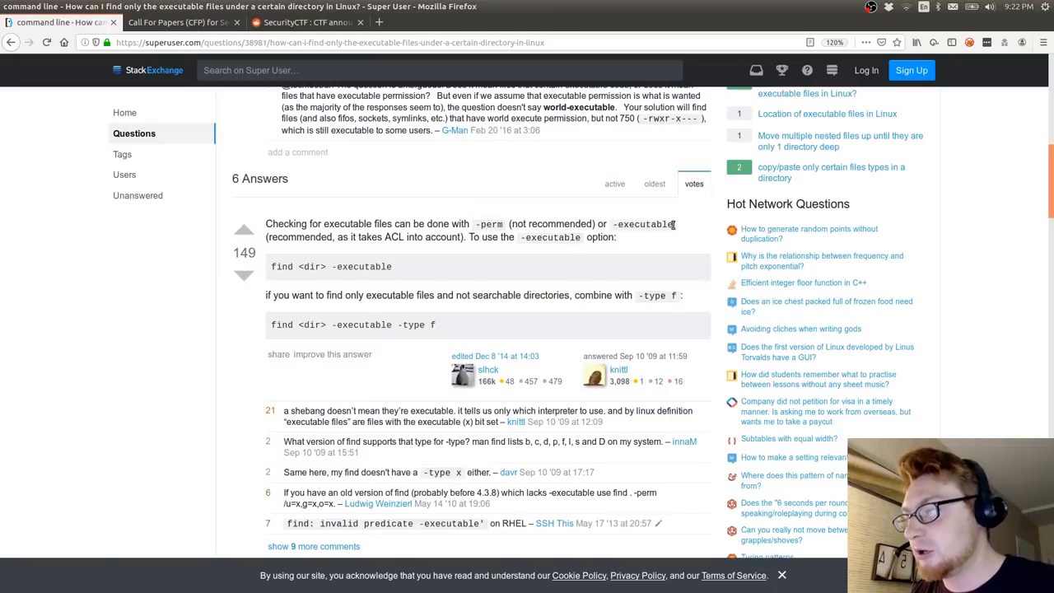
mouse_move(516, 240)
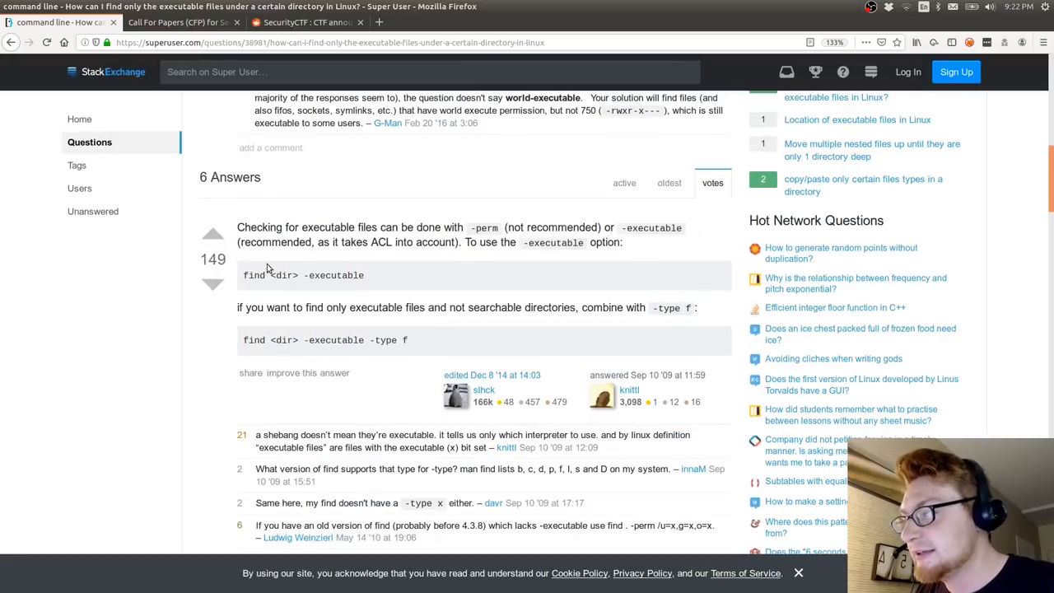
mouse_move(390, 307)
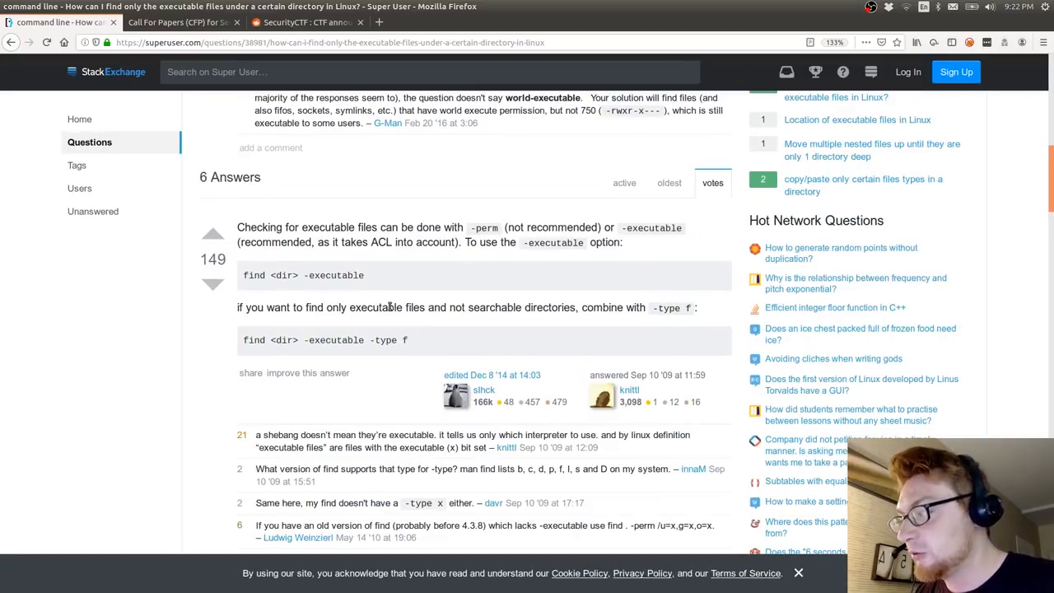
mouse_move(591, 311)
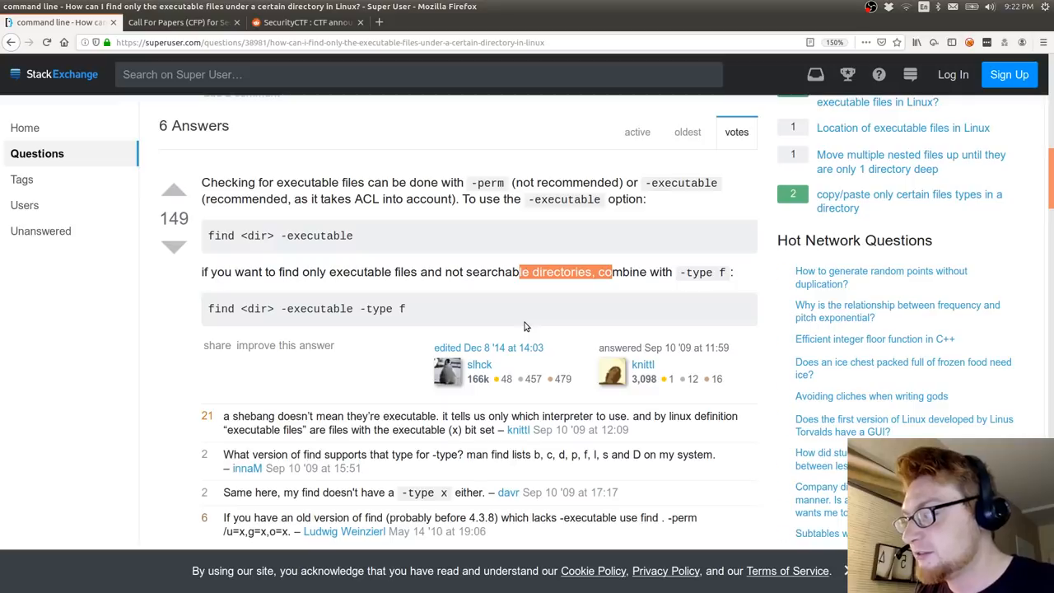
scroll("up", 3)
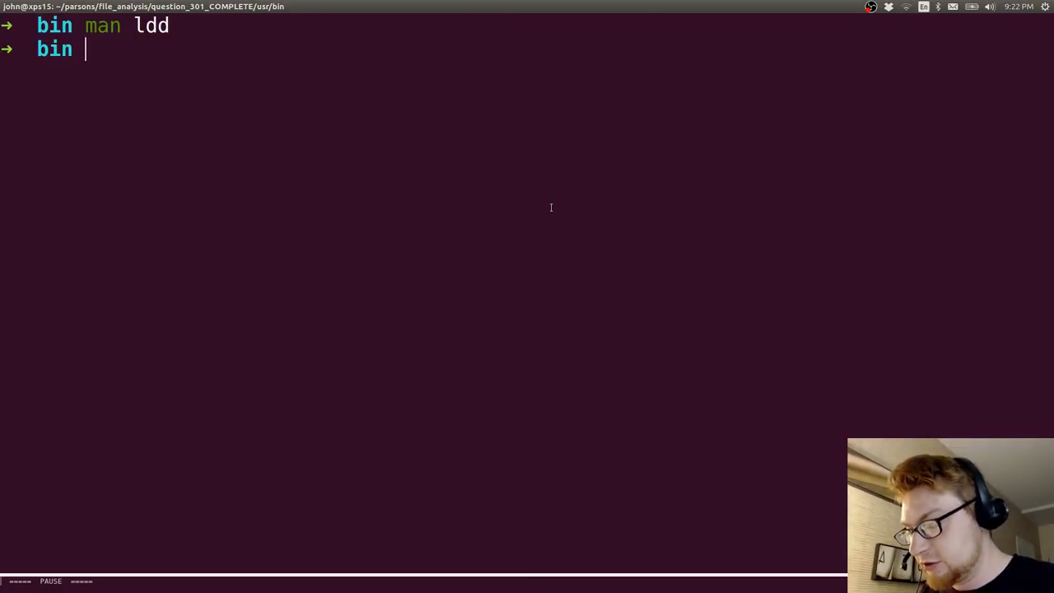
Pipe find -executable -type f into a while-read loop running ldd on each file
type("find -executable -type f  | while read line; do ldd $line; done | grep libcrypto.so.10 | wc -l")
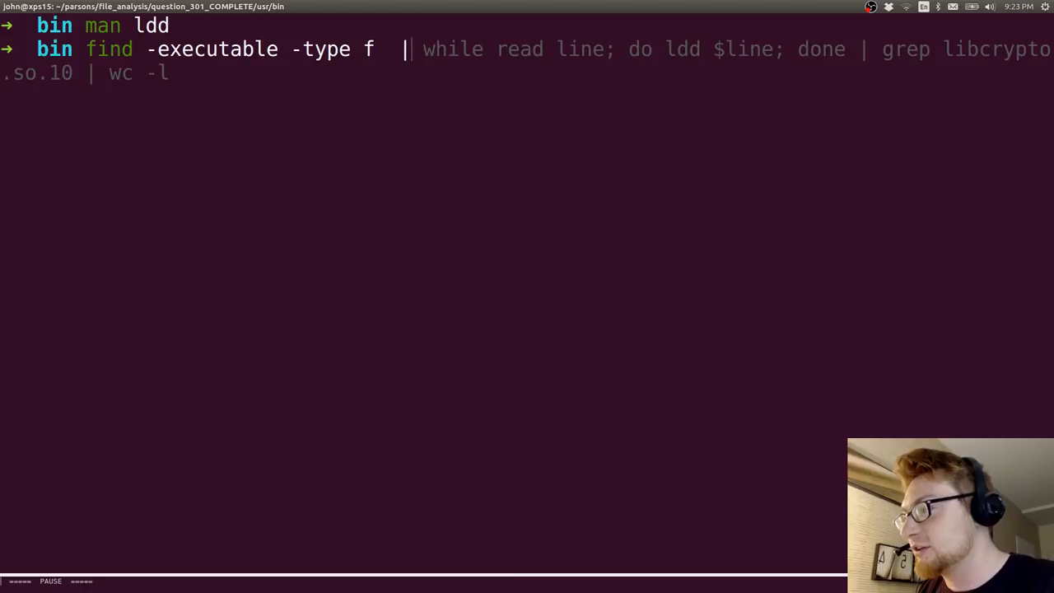
key("Return")
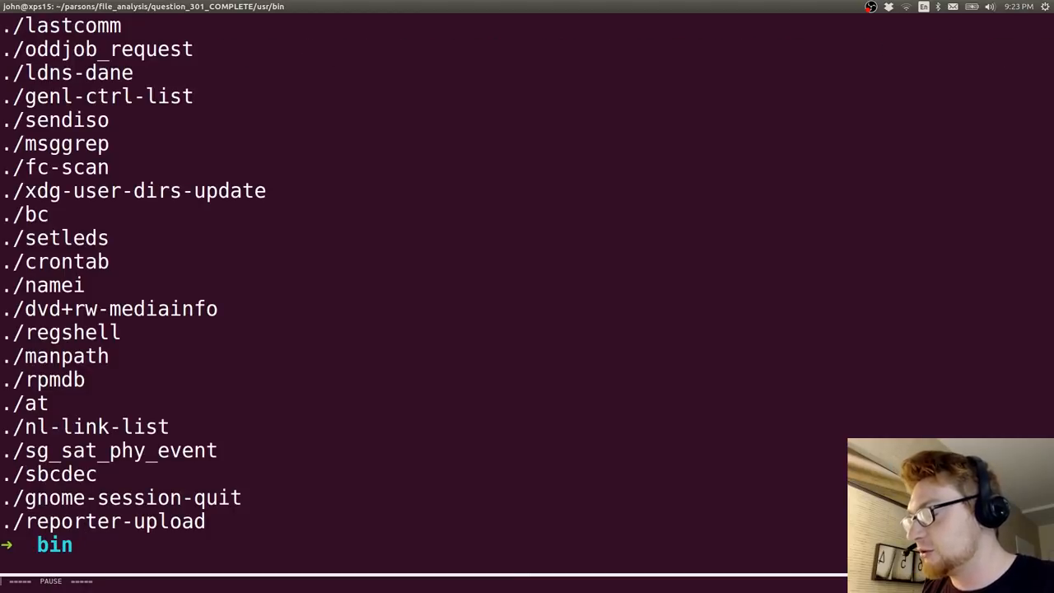
type("find -executable -type f")
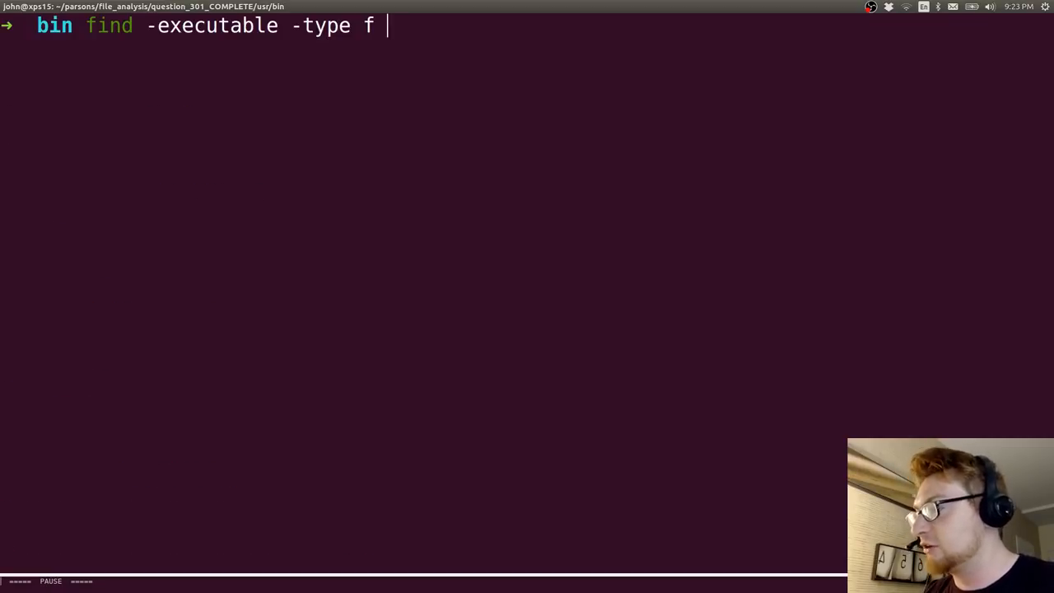
type("| while read line; do ldd $line; done | grep \"libcrypto.so.10\" | wc -l")
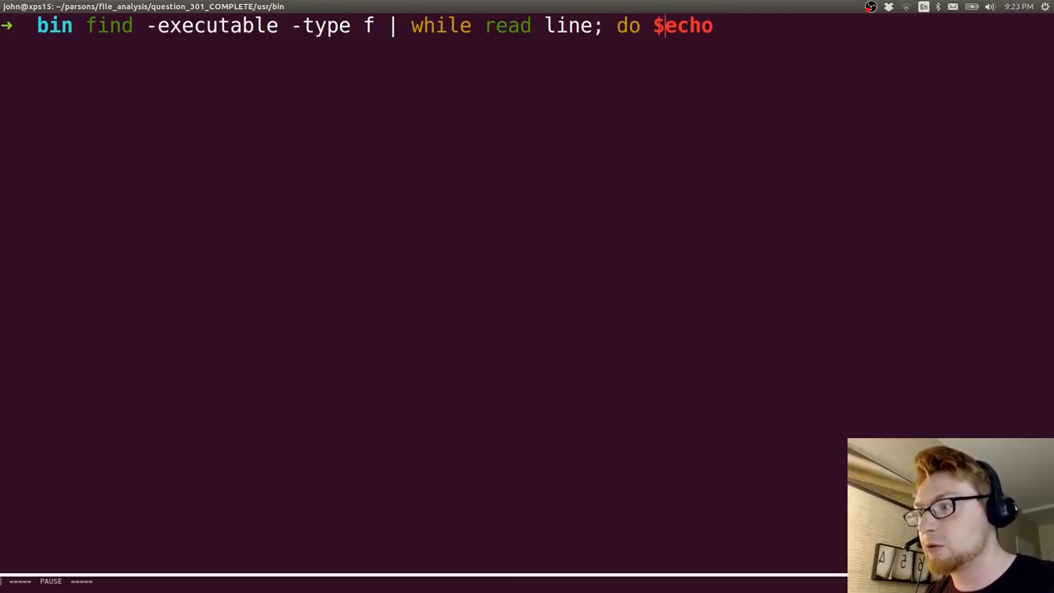
type("$line; don")
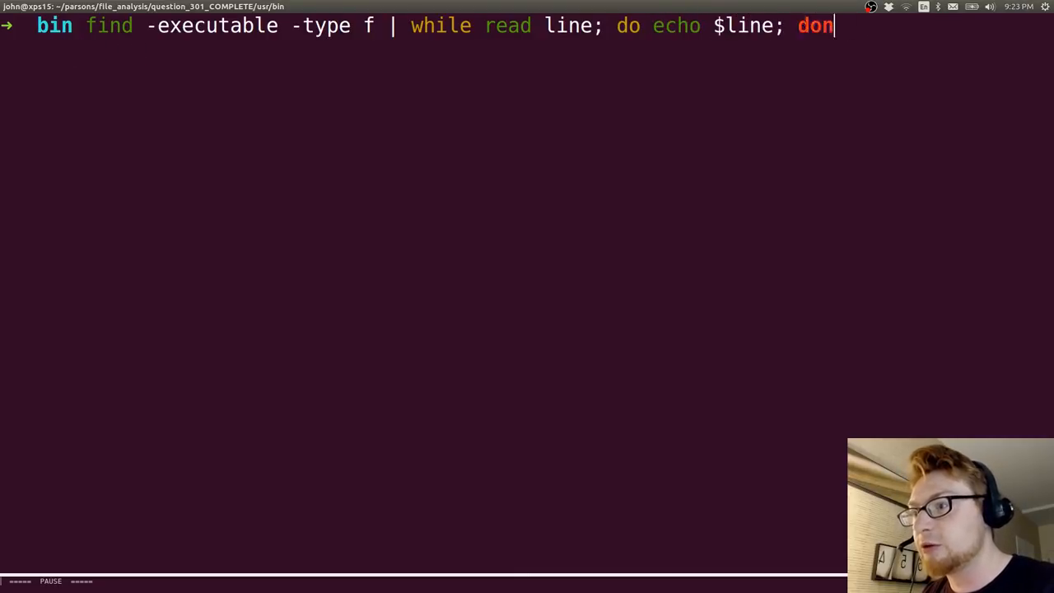
key("Return")
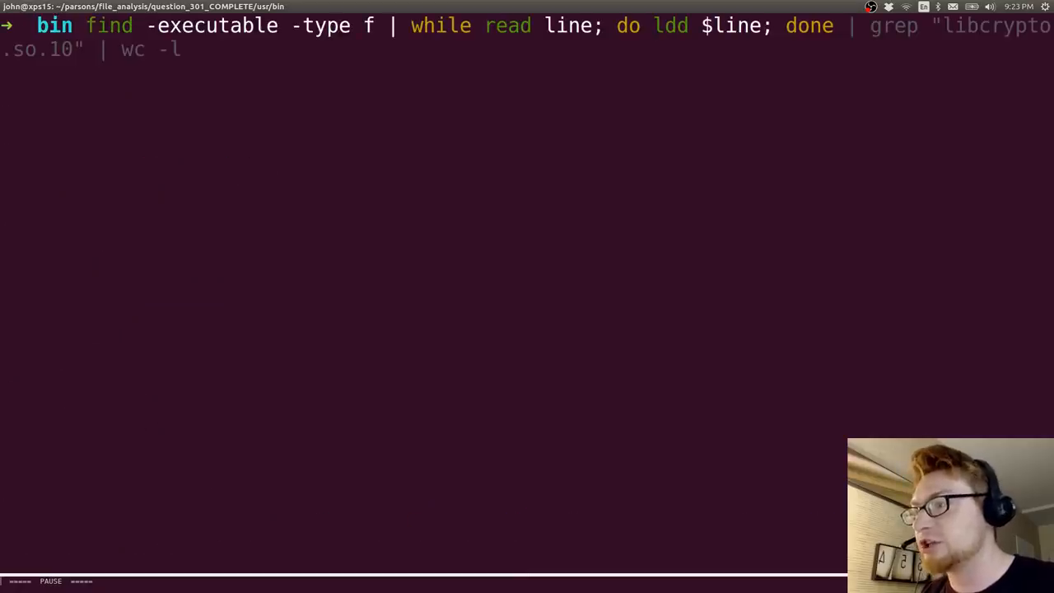
key("Return")
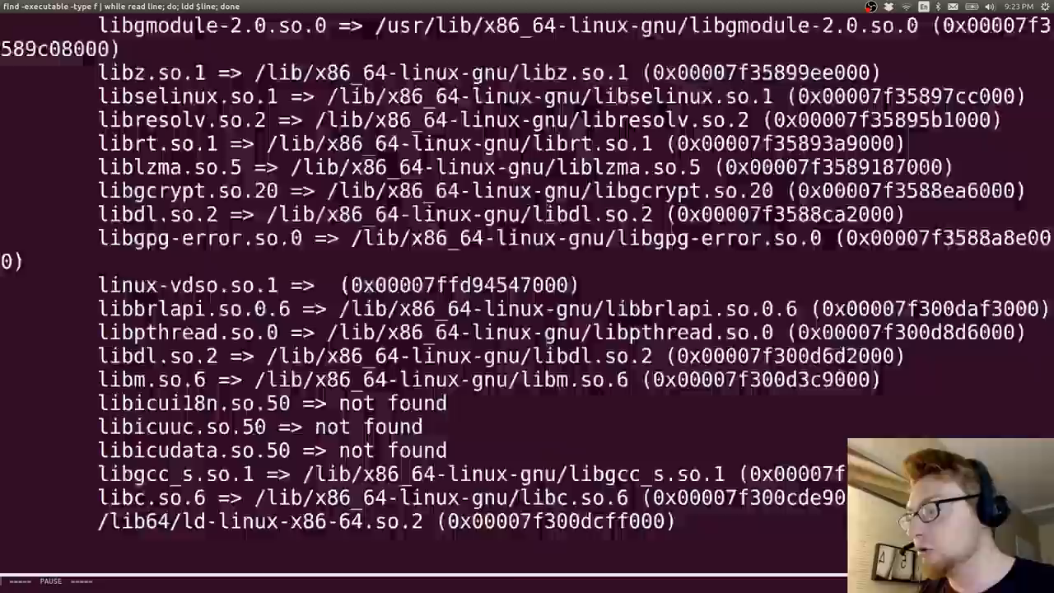
scroll("down", 3)
type("find -executable -type f | while read line; do ldd $line; done | grep \"libcrypto.so.10\"")
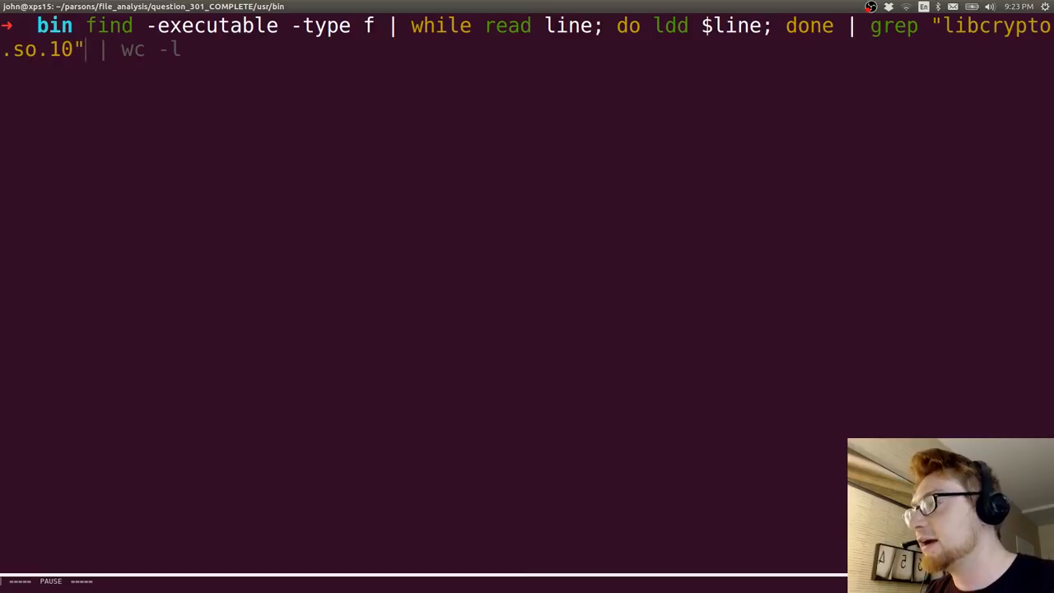
Filter the ldd output with grep "libcrypto.so.10", then count the matches with wc -l
key("Return")
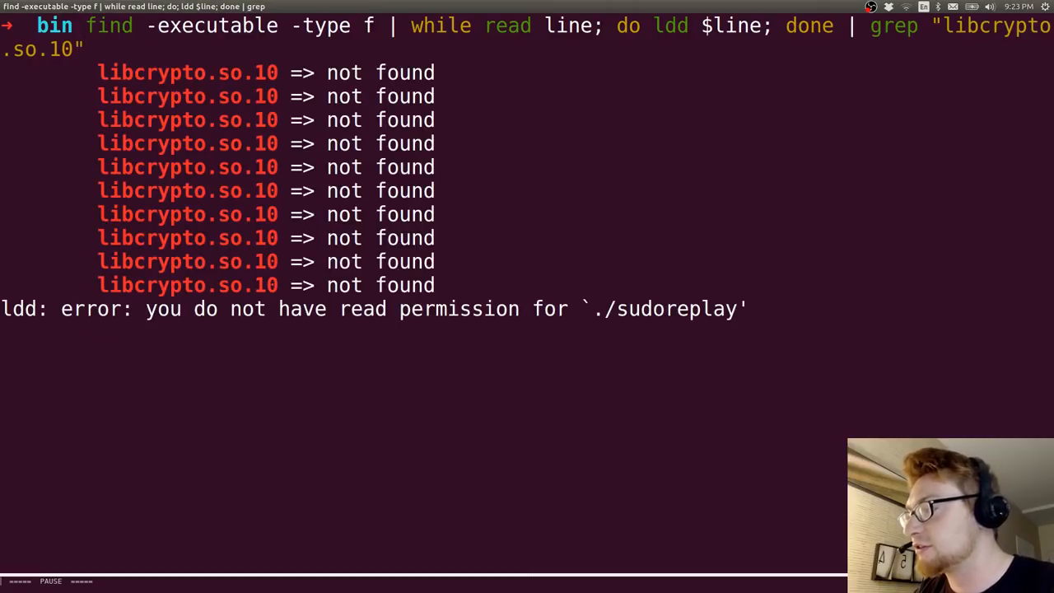
scroll("down", 3)
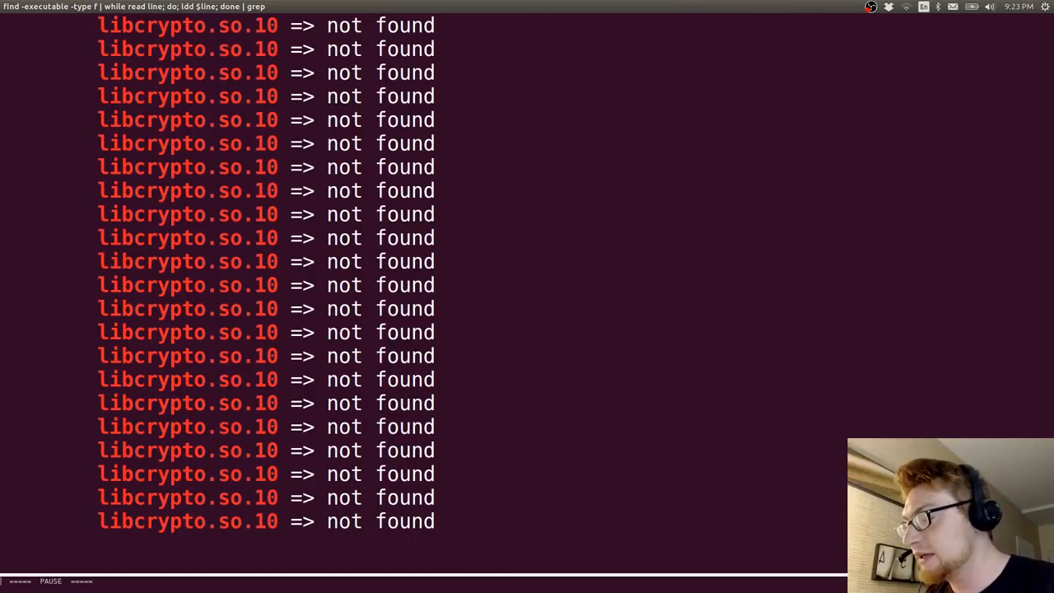
key("Return")
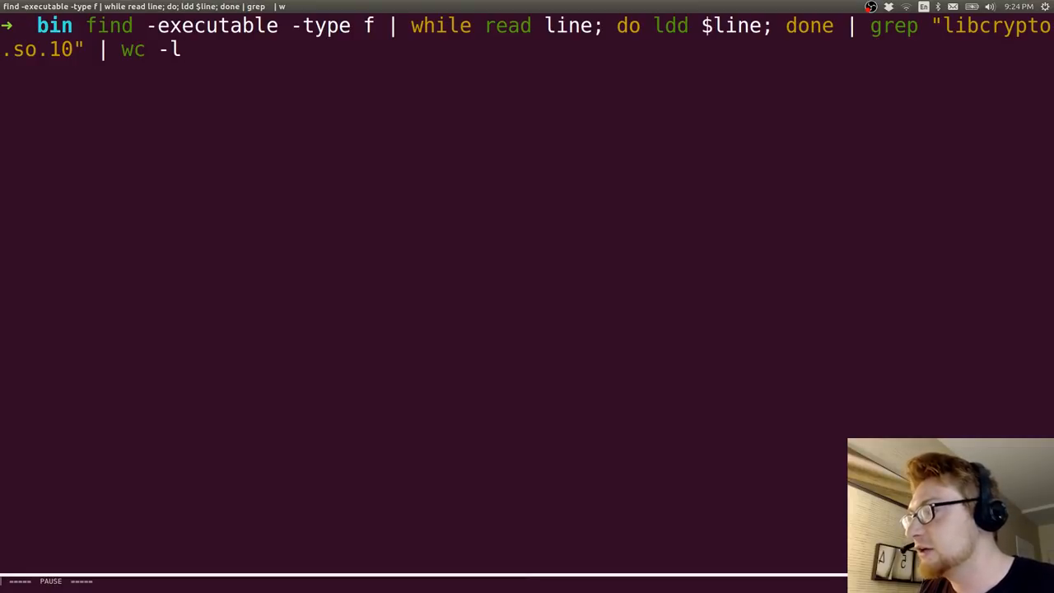
key("Return")
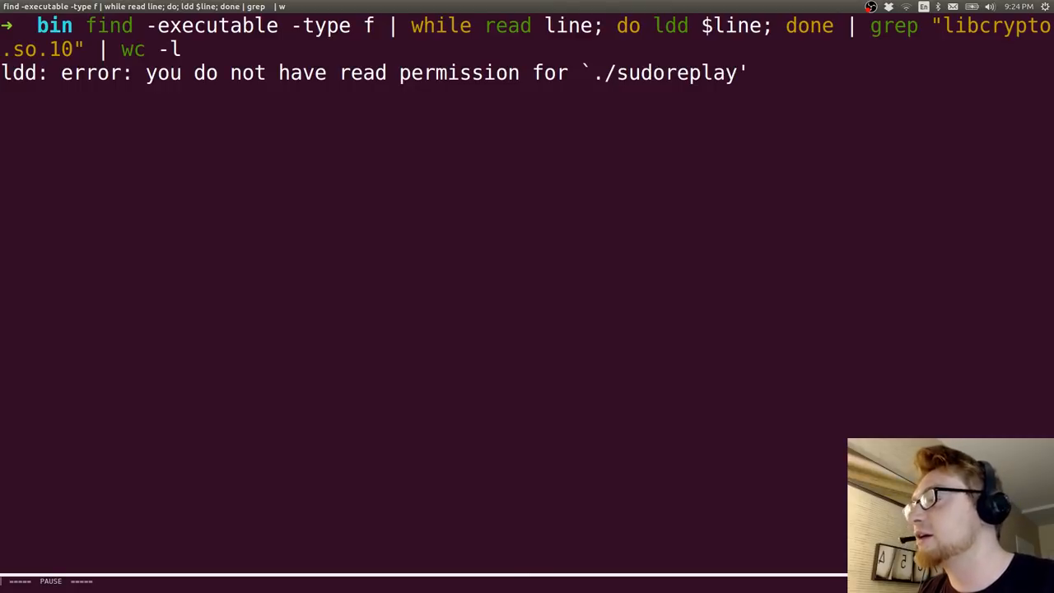
key("Return")
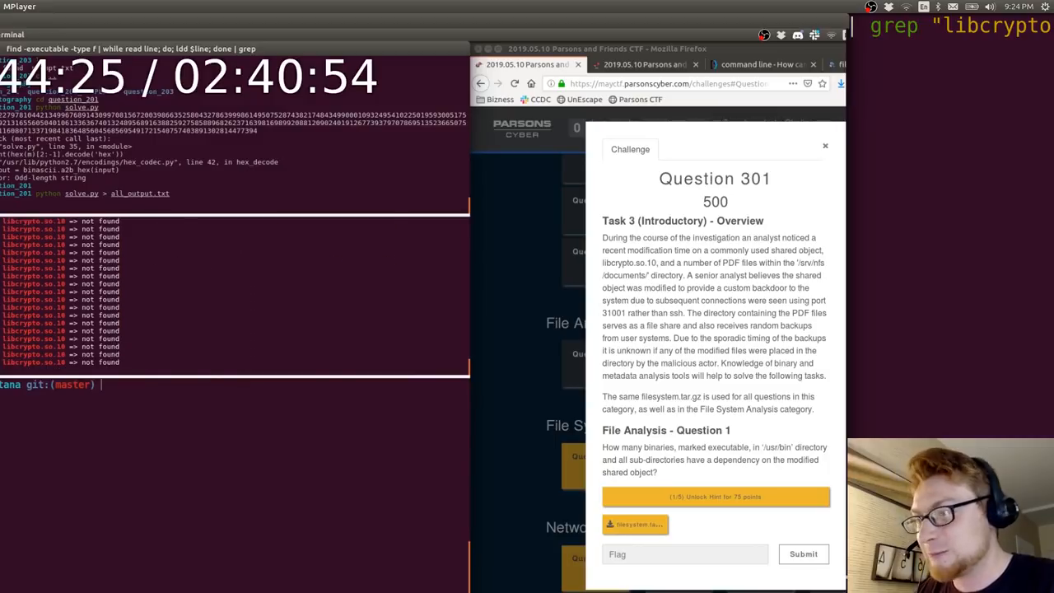
Append | wc -l to the pipeline and close the solved Question 301 dialog
type("| wc -l")
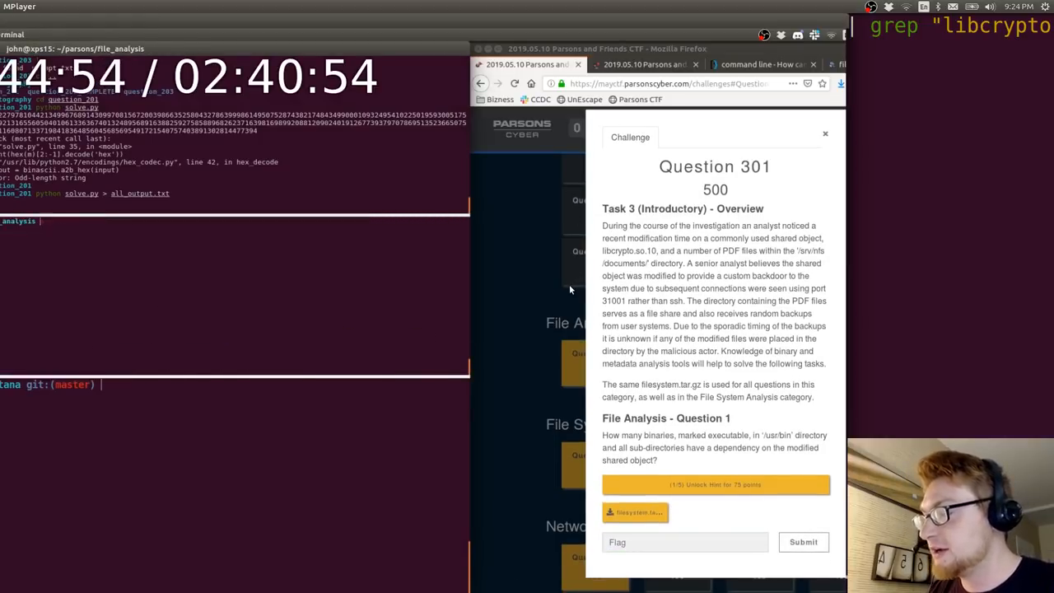
left_click(826, 134)
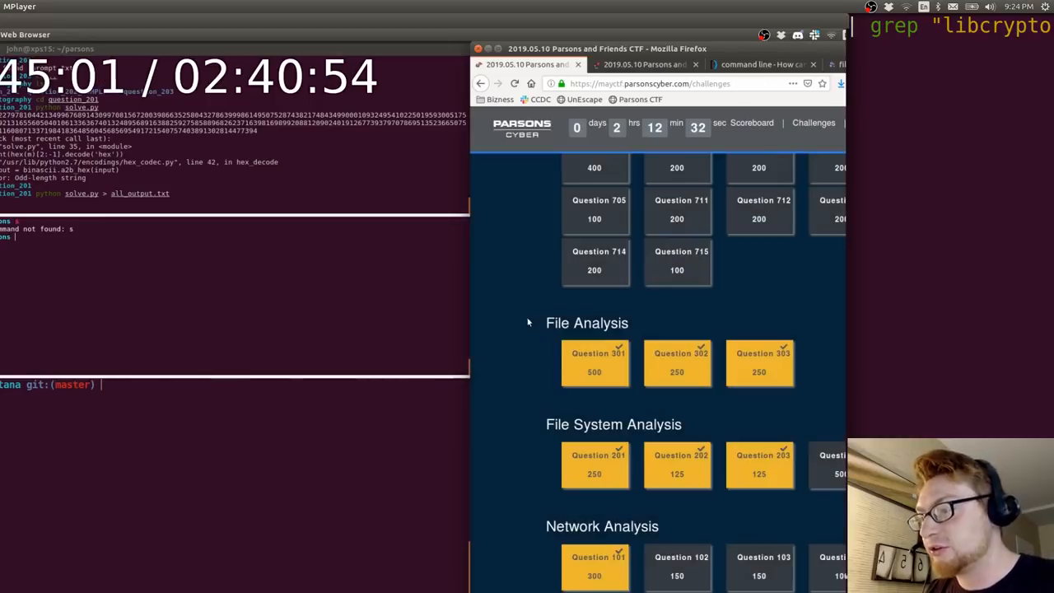